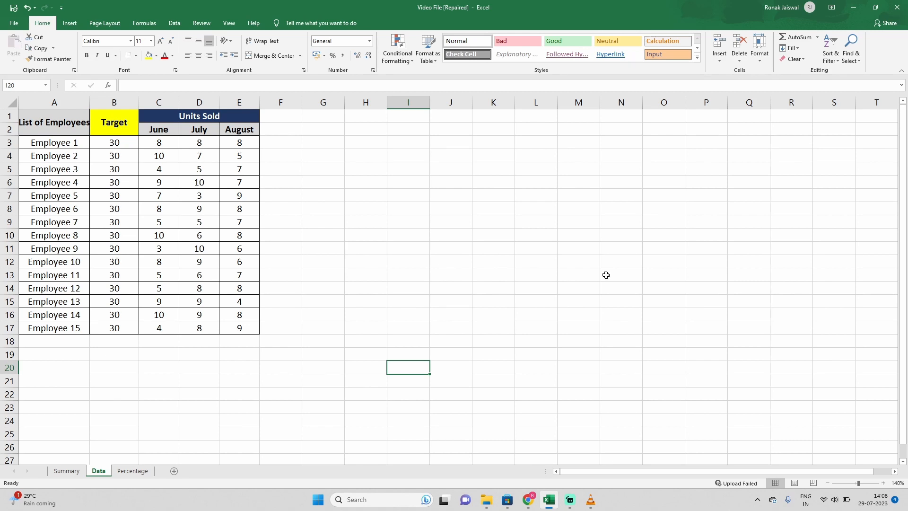
pyautogui.moveTo(815, 296)
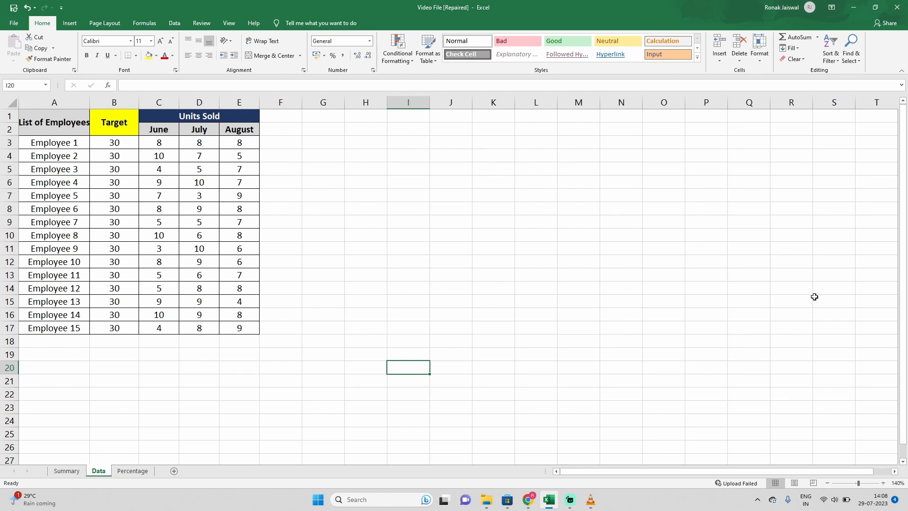
pyautogui.moveTo(815, 304)
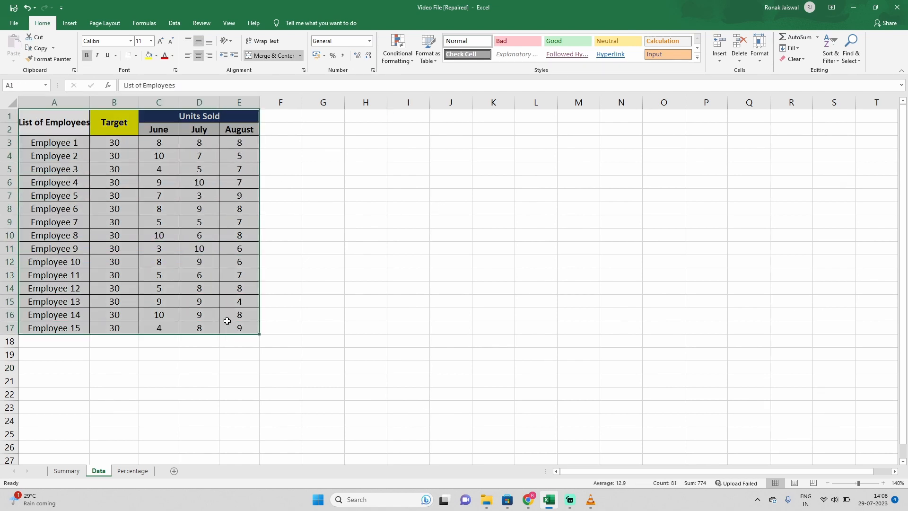
# Step: Copy the employee units-sold table and paste it at A1 on the Summary sheet
pyautogui.press('Ctrl+C')
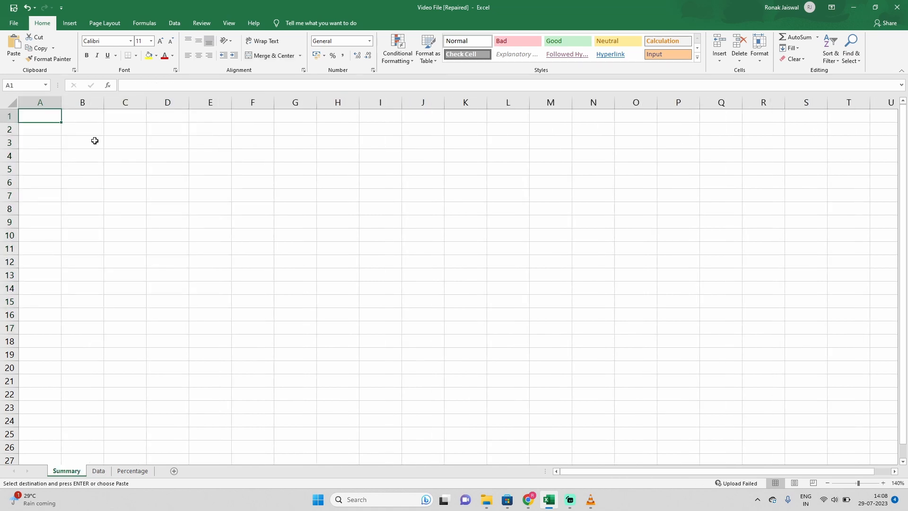
pyautogui.press('ctrl+v')
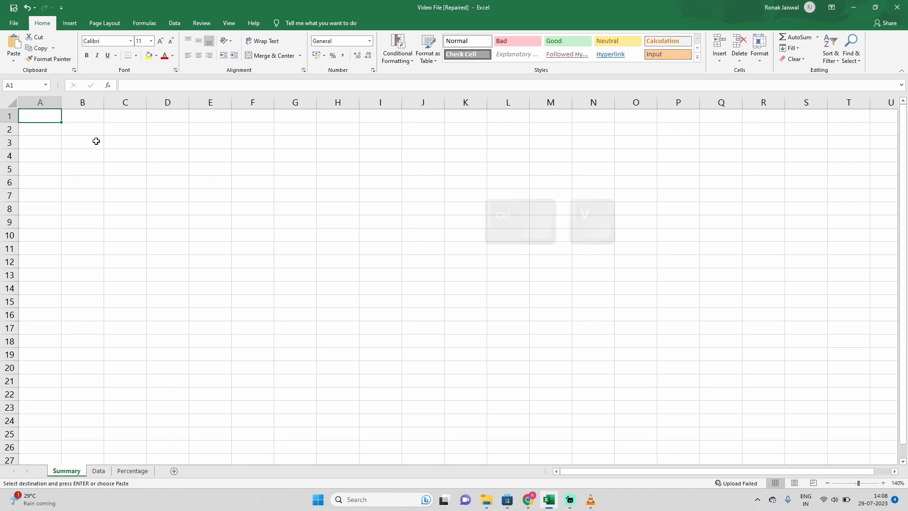
pyautogui.press('ctrl+v')
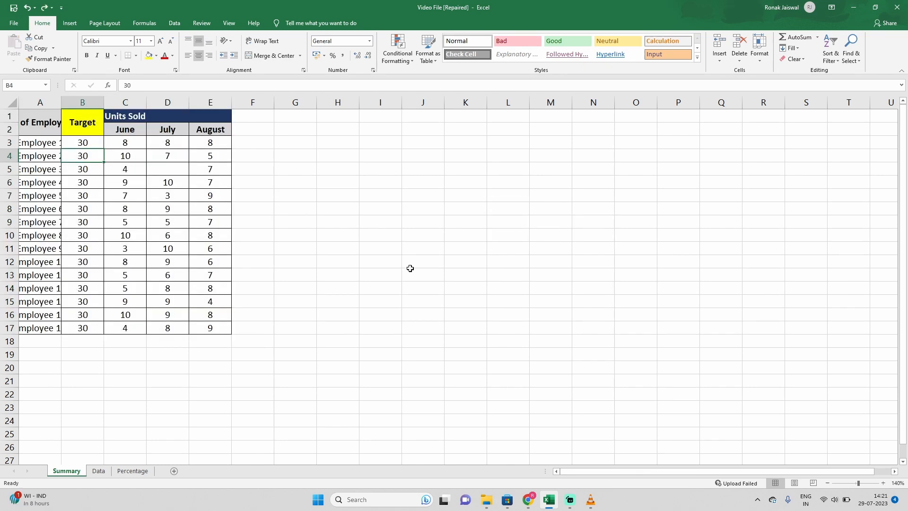
pyautogui.moveTo(385, 304)
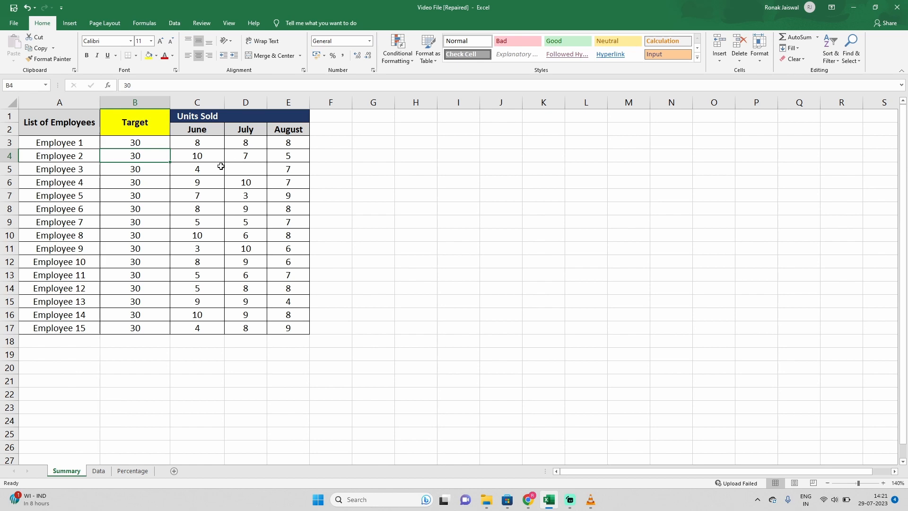
pyautogui.moveTo(52, 116)
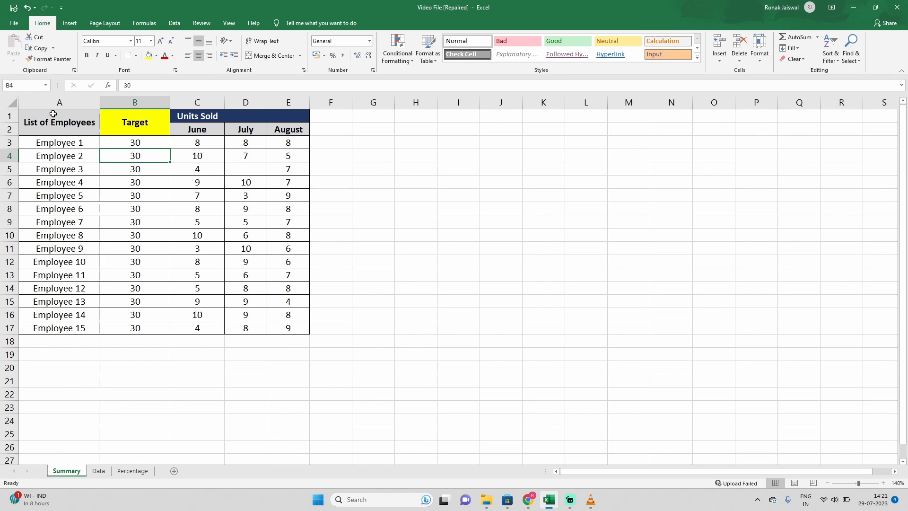
# Step: Fit the pasted employee table's column widths to their contents
pyautogui.press('Ctrl+Z')
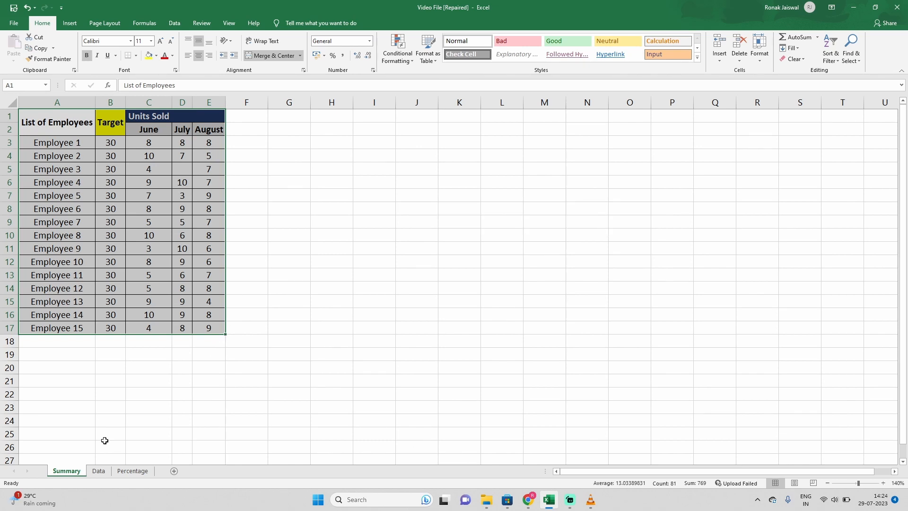
pyautogui.moveTo(146, 420)
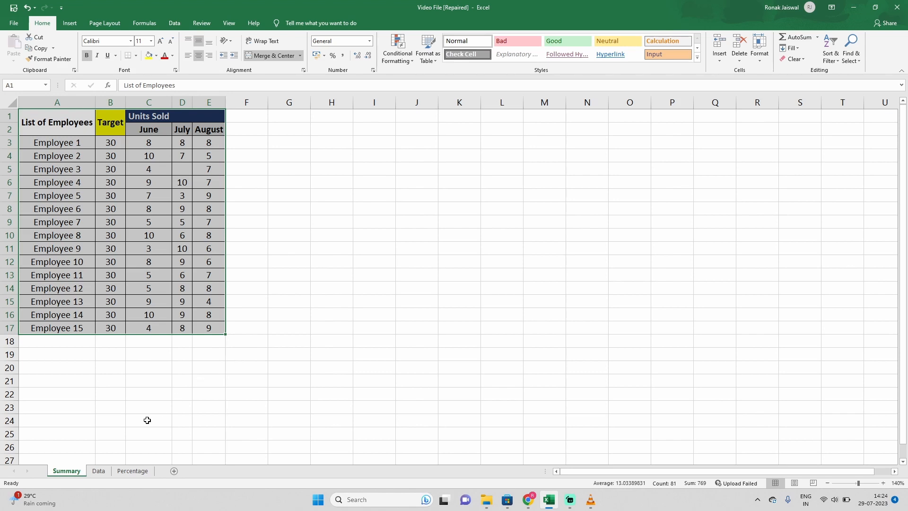
# Step: Copy the whole sales summary table from the Percentage sheet and return to Summary
pyautogui.click(132, 471)
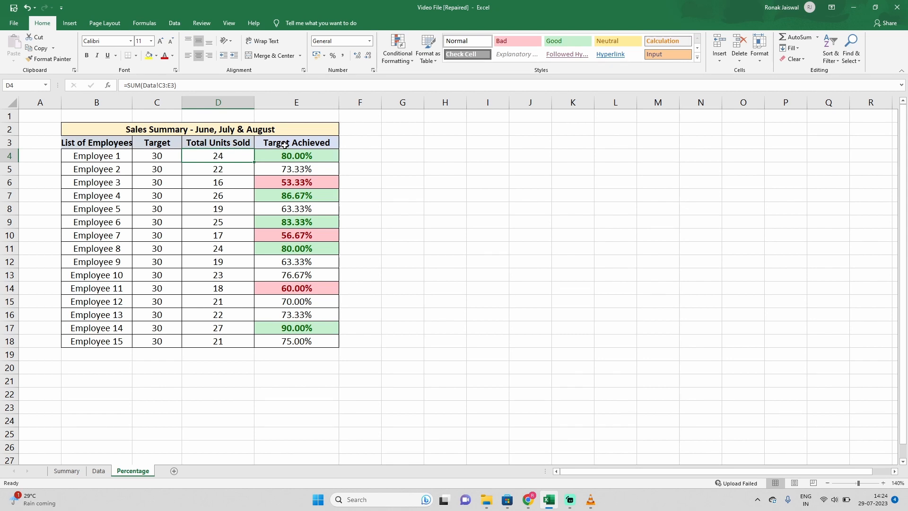
pyautogui.moveTo(215, 182)
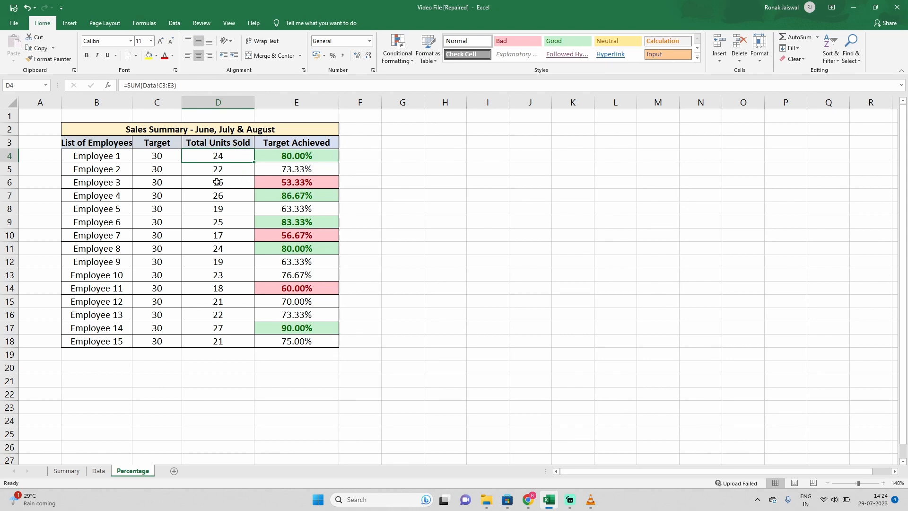
pyautogui.click(219, 261)
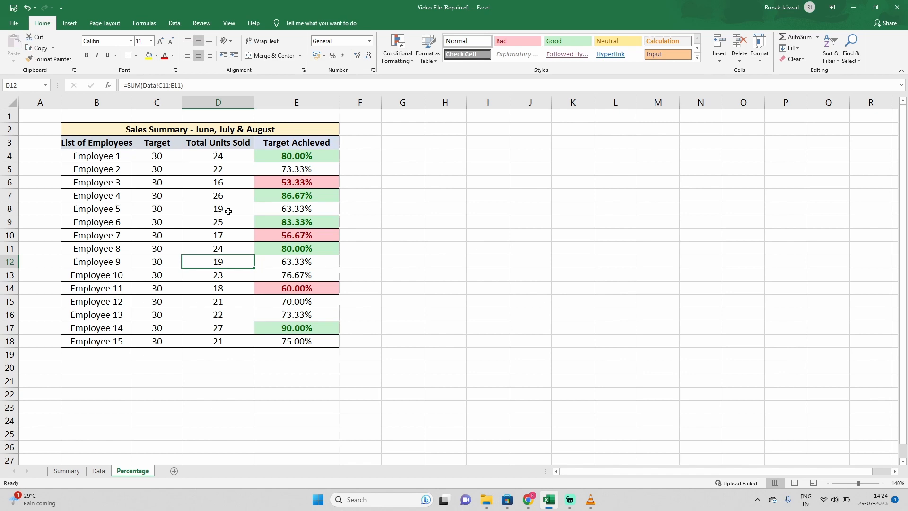
pyautogui.press('Ctrl+a')
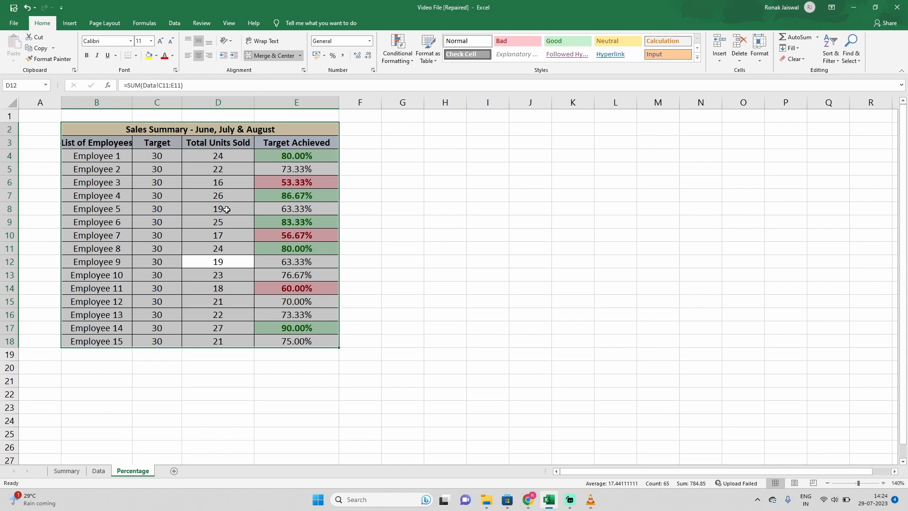
pyautogui.press('Ctrl+c')
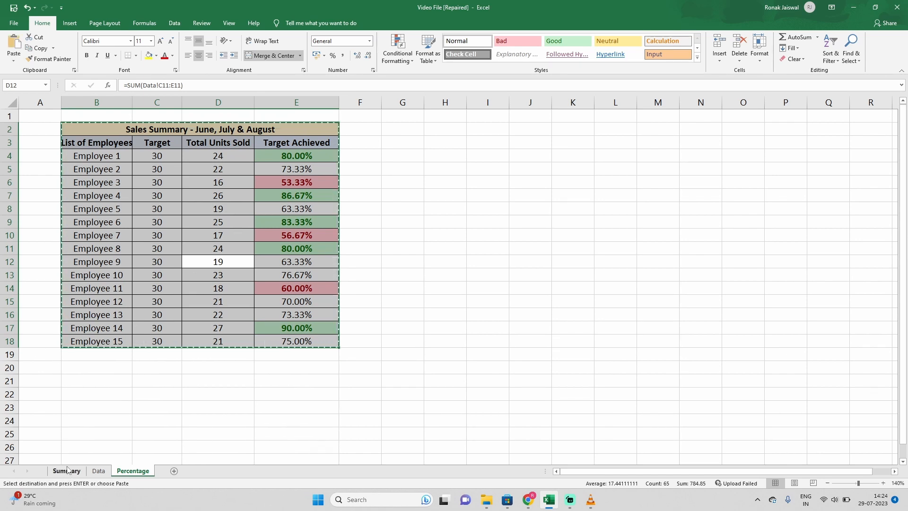
pyautogui.click(66, 471)
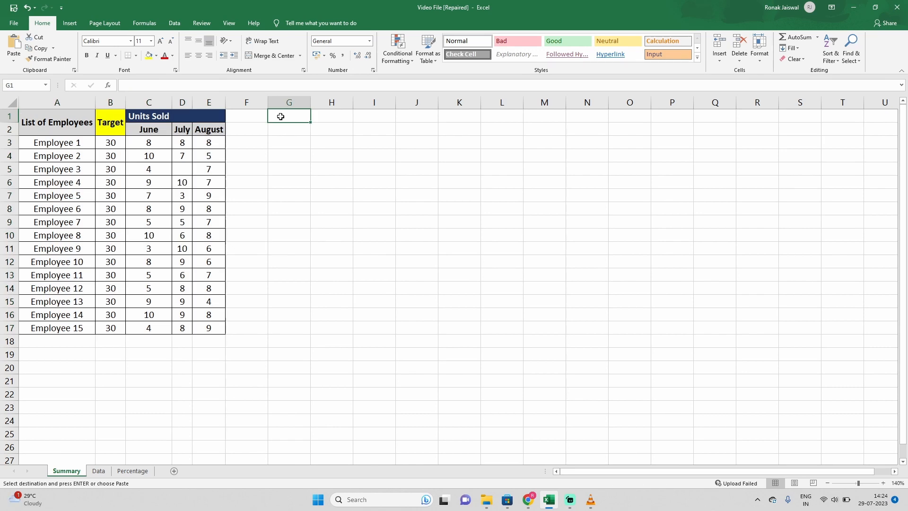
pyautogui.press('ctrl+v')
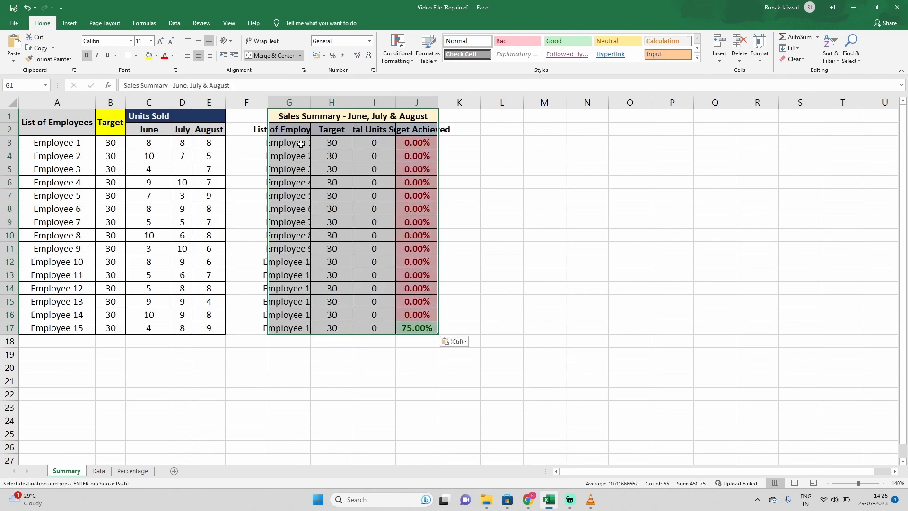
pyautogui.moveTo(299, 138)
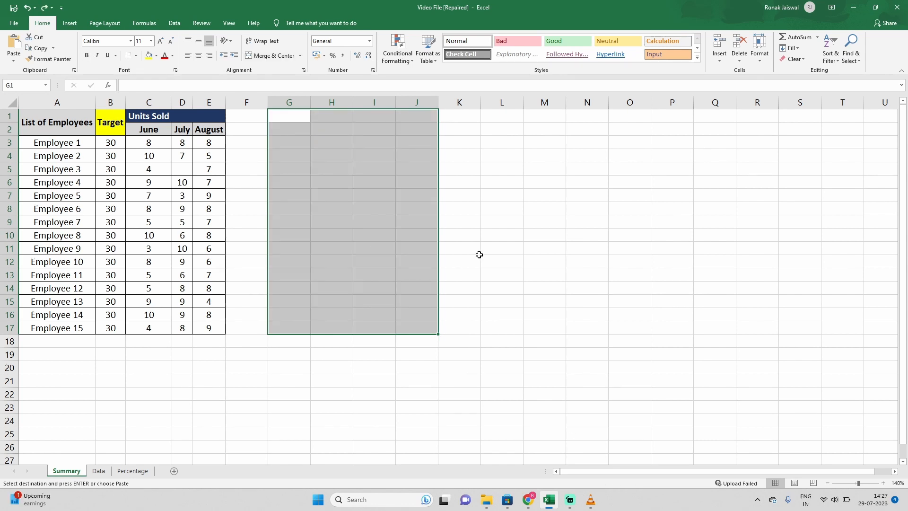
pyautogui.moveTo(478, 254)
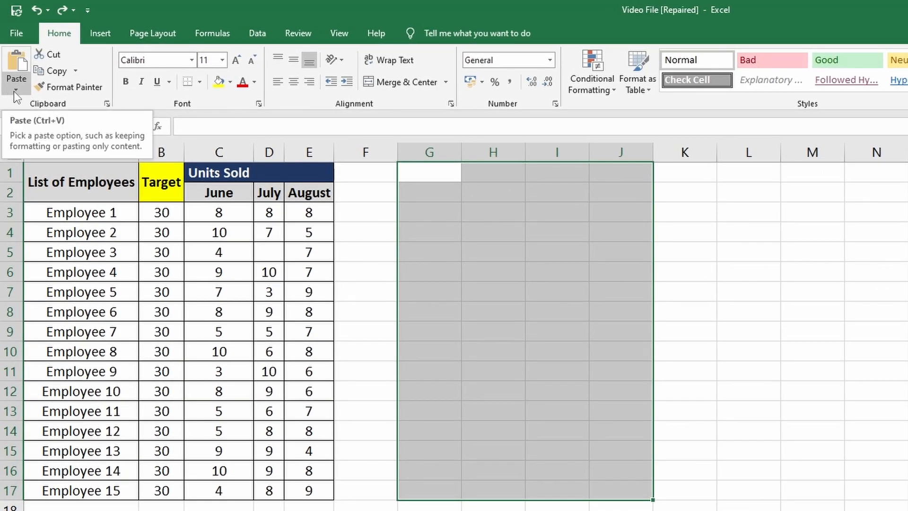
# Step: Paste the sales summary at G1 as values only, percentages shown as decimals like 0.8
pyautogui.click(16, 90)
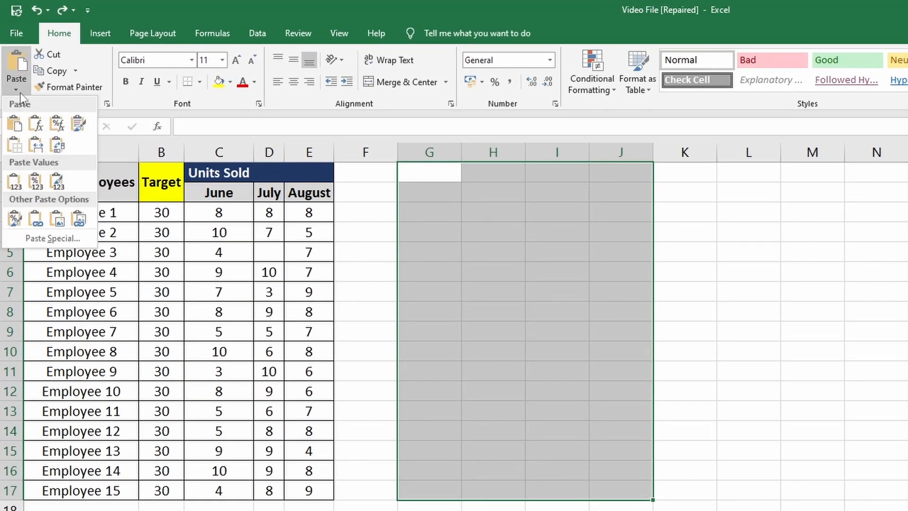
pyautogui.moveTo(74, 190)
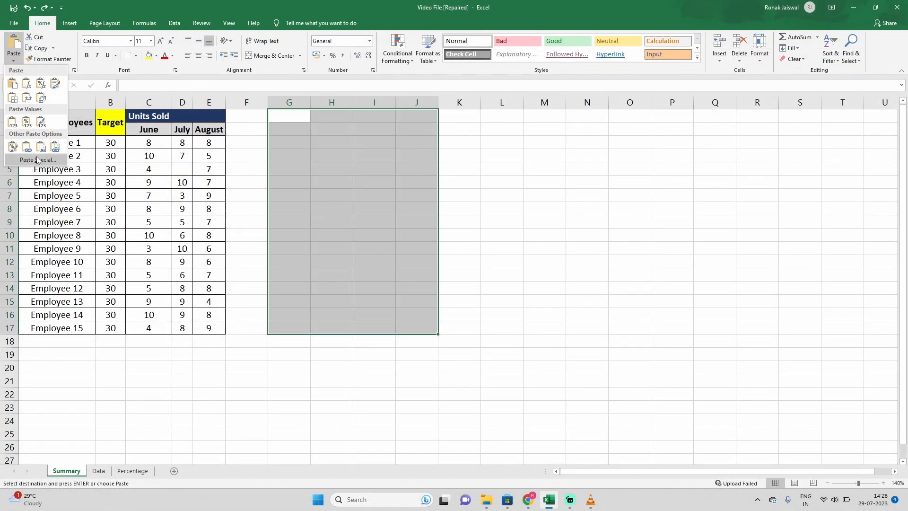
pyautogui.moveTo(12, 125)
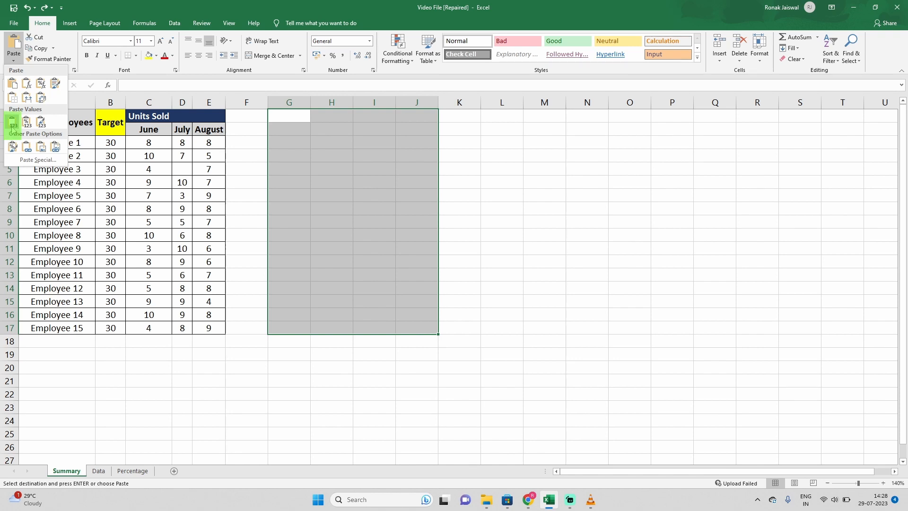
pyautogui.click(11, 126)
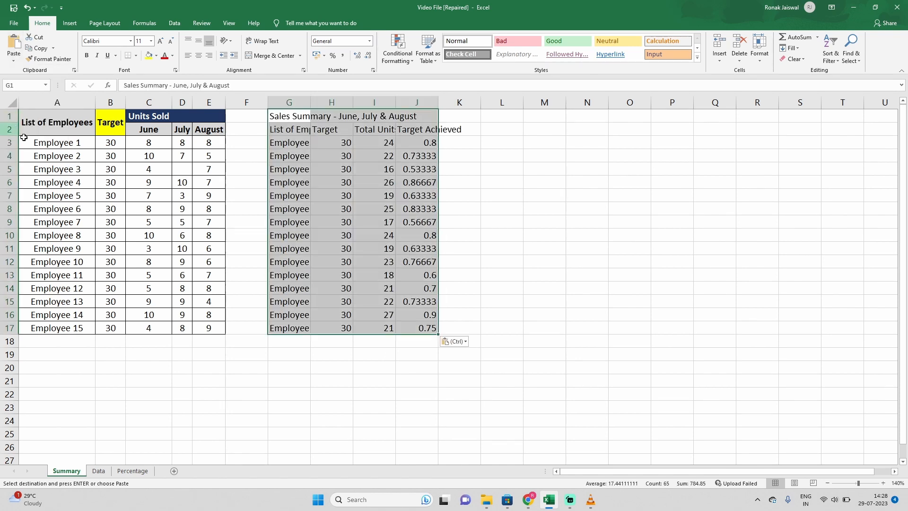
pyautogui.moveTo(182, 184)
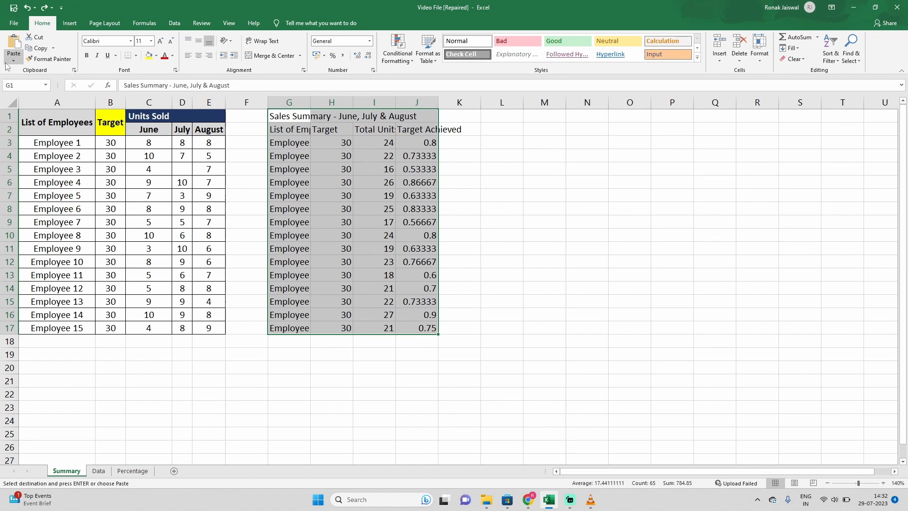
# Step: Apply the original formatting to the pasted summary values, giving percentage format and green/red highlights
pyautogui.click(11, 150)
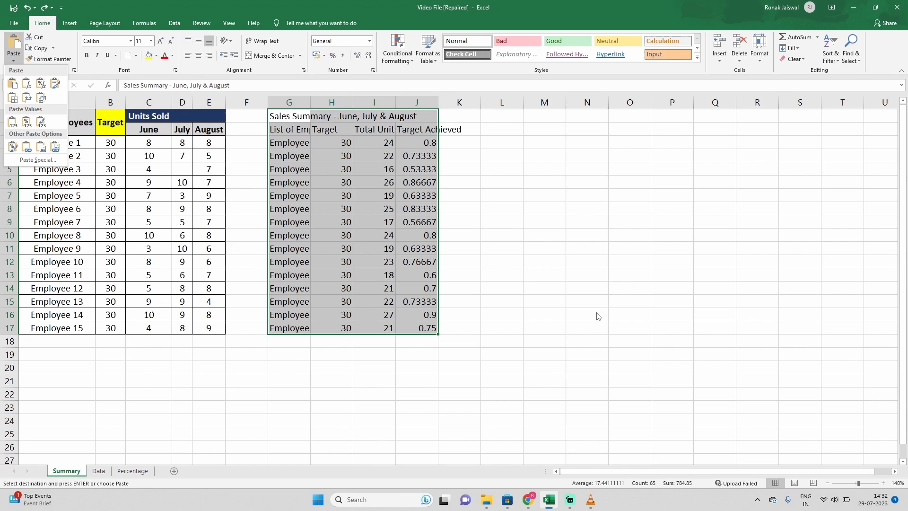
pyautogui.moveTo(390, 271)
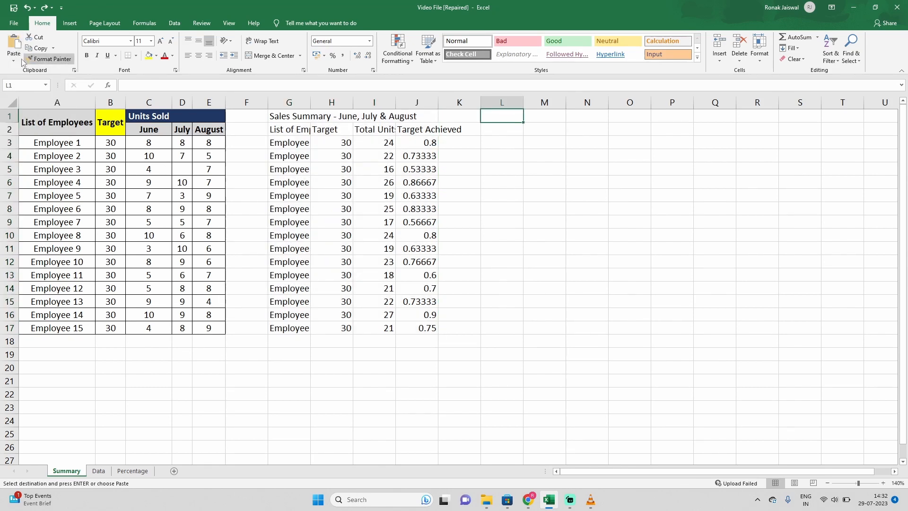
pyautogui.press('ctrl+v')
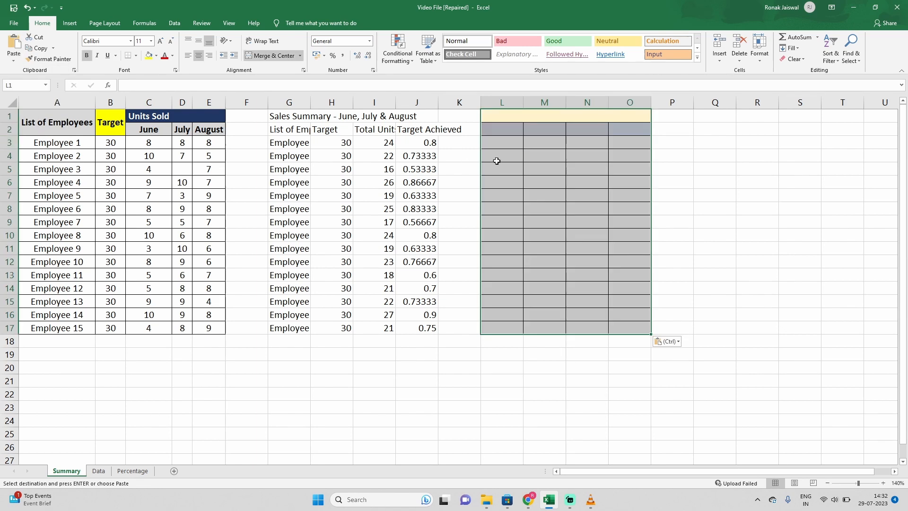
pyautogui.moveTo(530, 145)
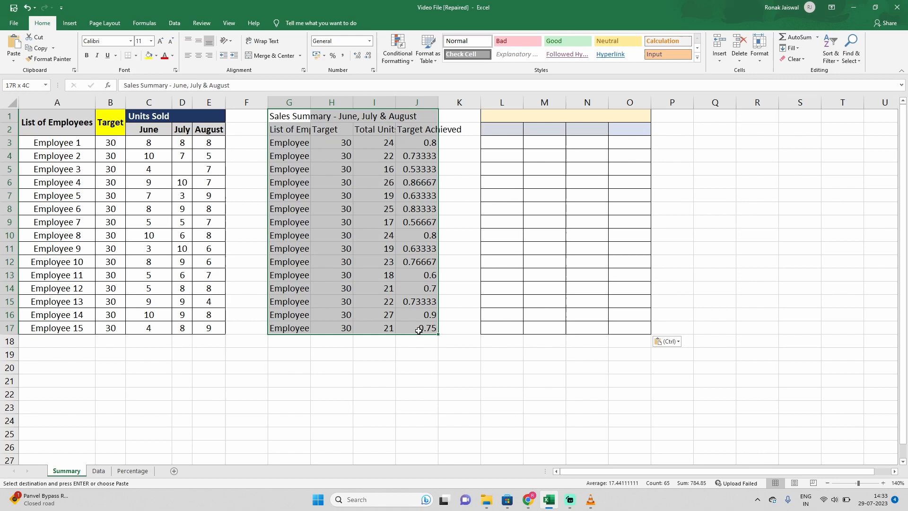
pyautogui.click(8, 52)
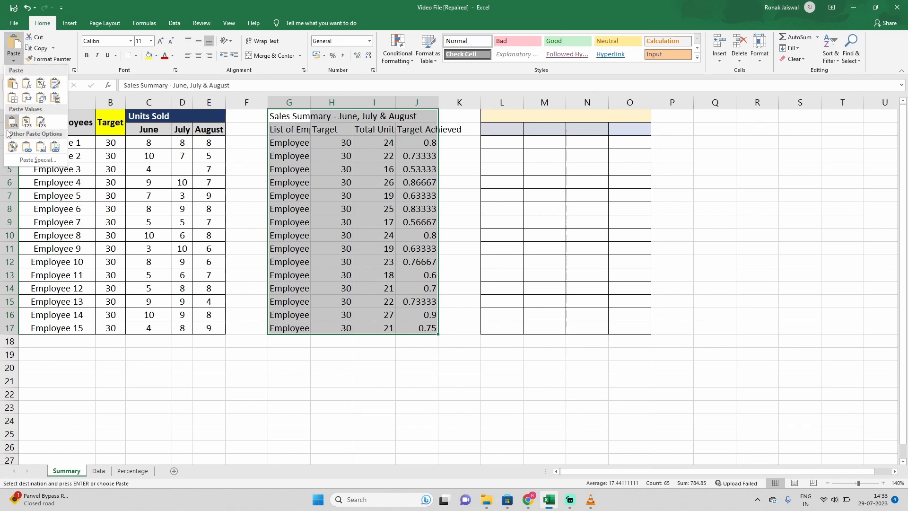
pyautogui.click(21, 97)
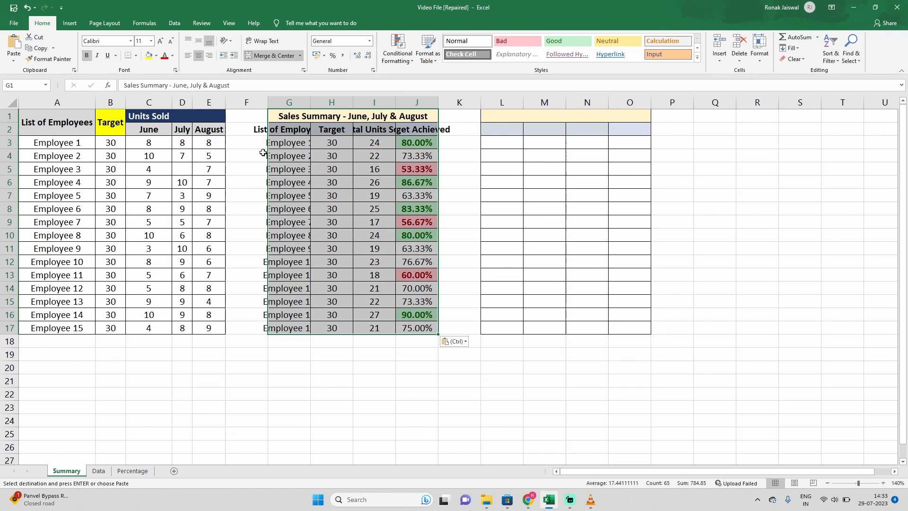
pyautogui.moveTo(505, 401)
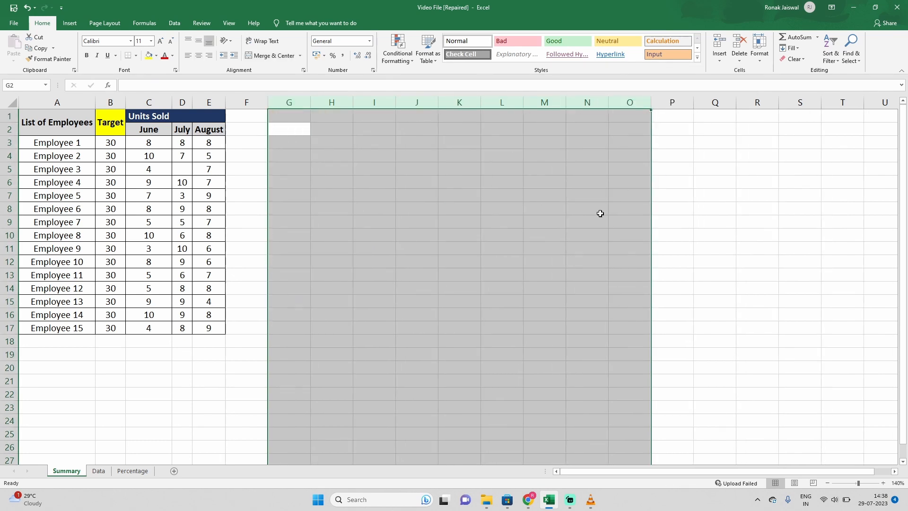
# Step: Copy the Percentage sheet table and paste it as a picture at G1 on Summary
pyautogui.click(133, 471)
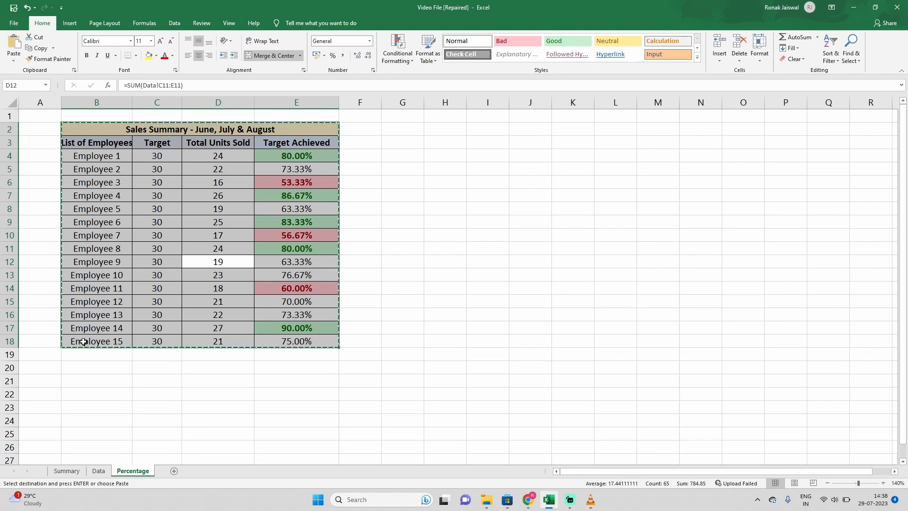
pyautogui.click(67, 471)
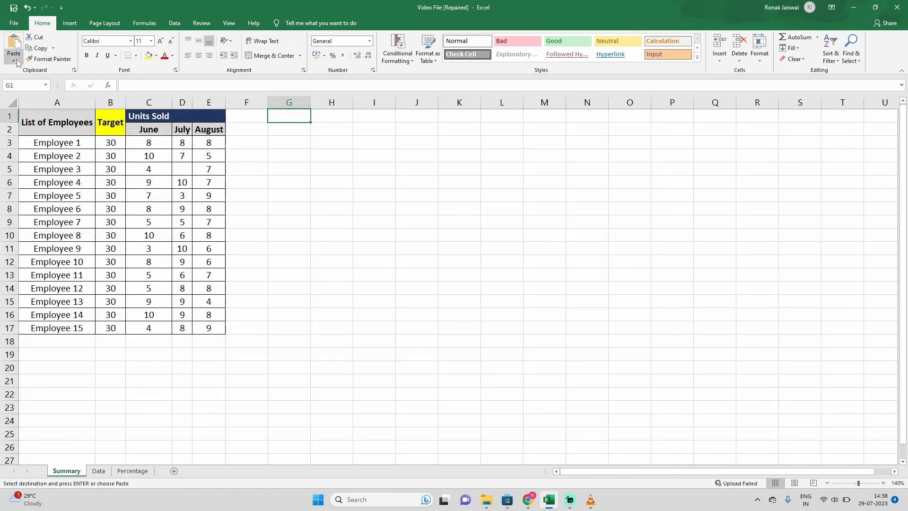
pyautogui.click(16, 50)
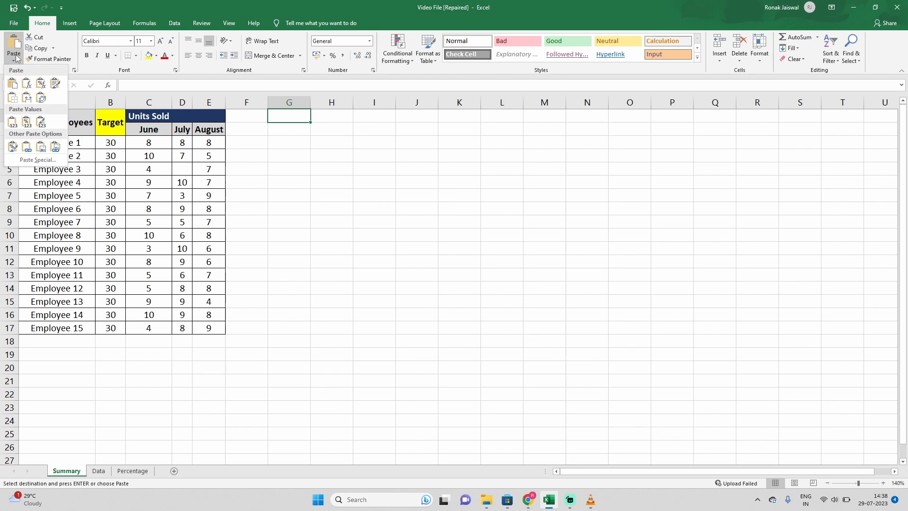
pyautogui.moveTo(212, 161)
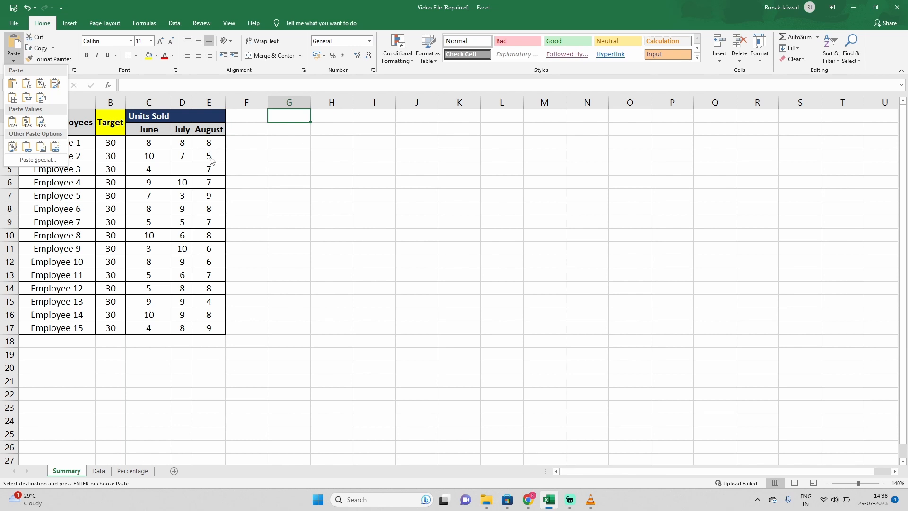
pyautogui.click(39, 146)
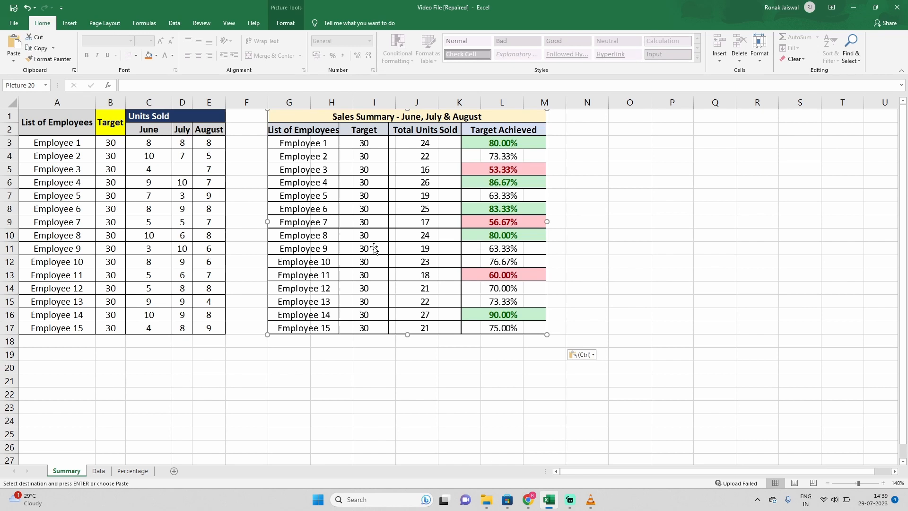
pyautogui.moveTo(689, 221)
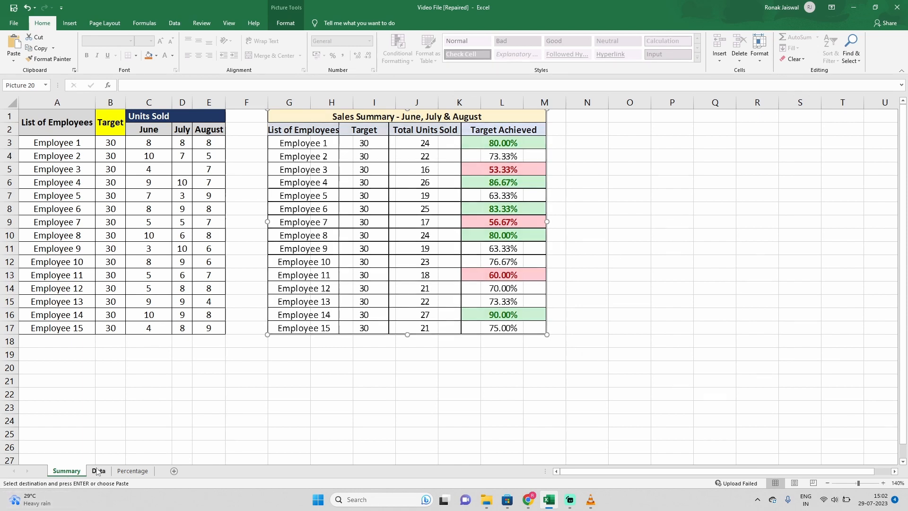
# Step: On the Data sheet paste the employee names and targets transposed into rows at G1
pyautogui.click(98, 471)
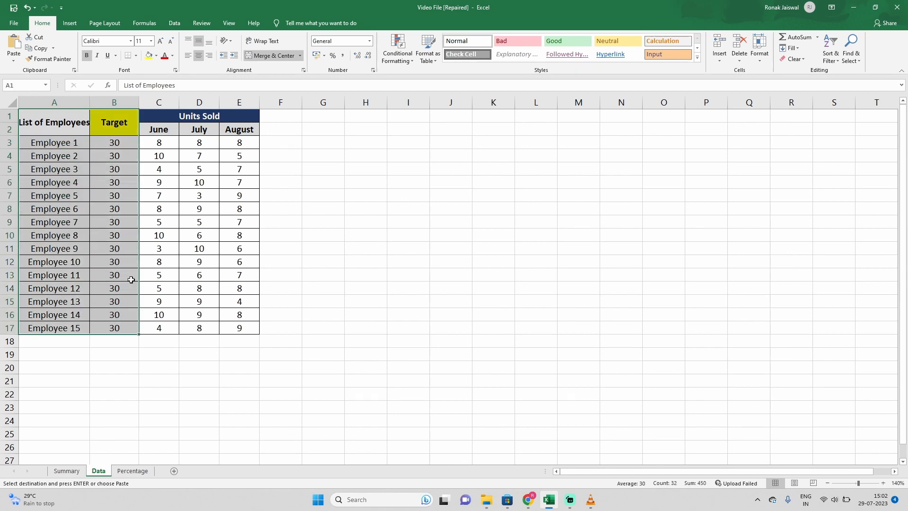
pyautogui.moveTo(162, 217)
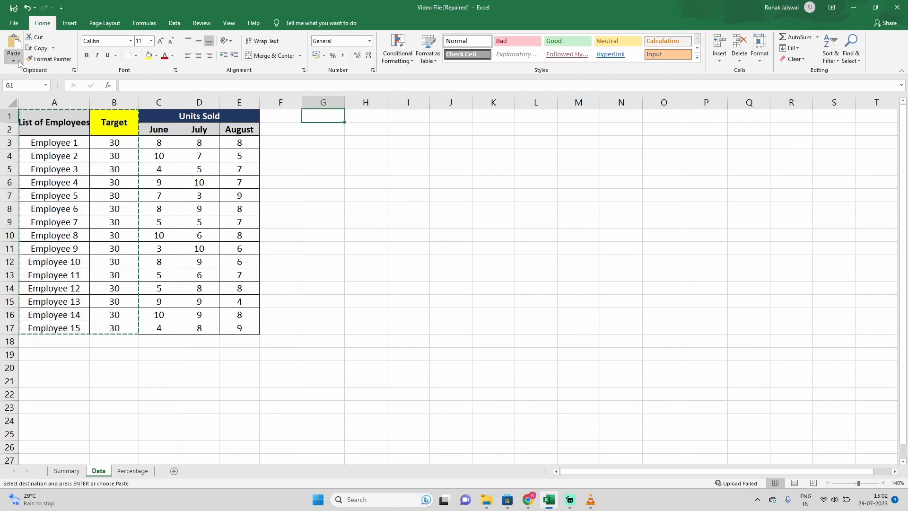
pyautogui.click(15, 66)
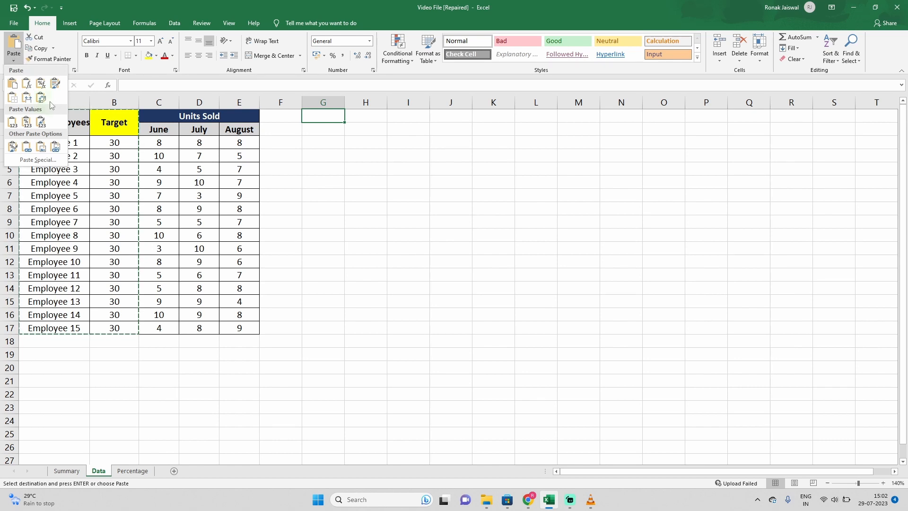
pyautogui.click(40, 98)
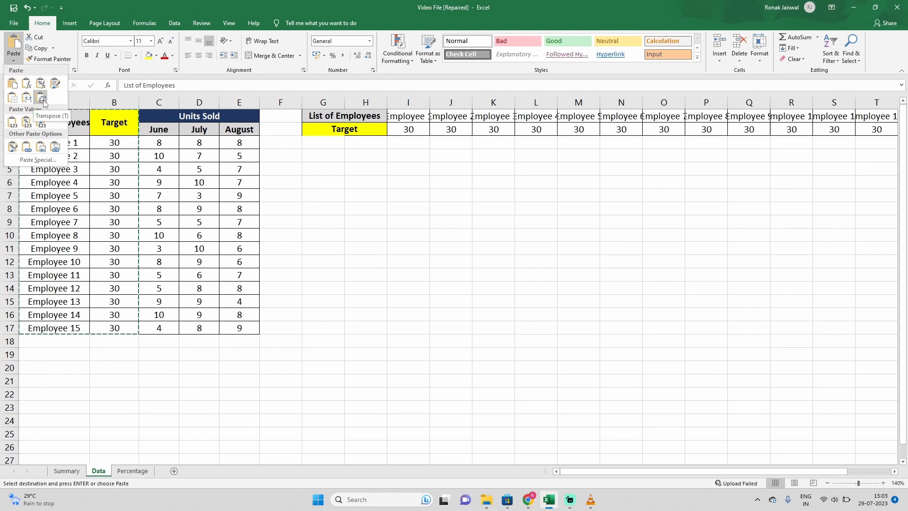
pyautogui.click(42, 98)
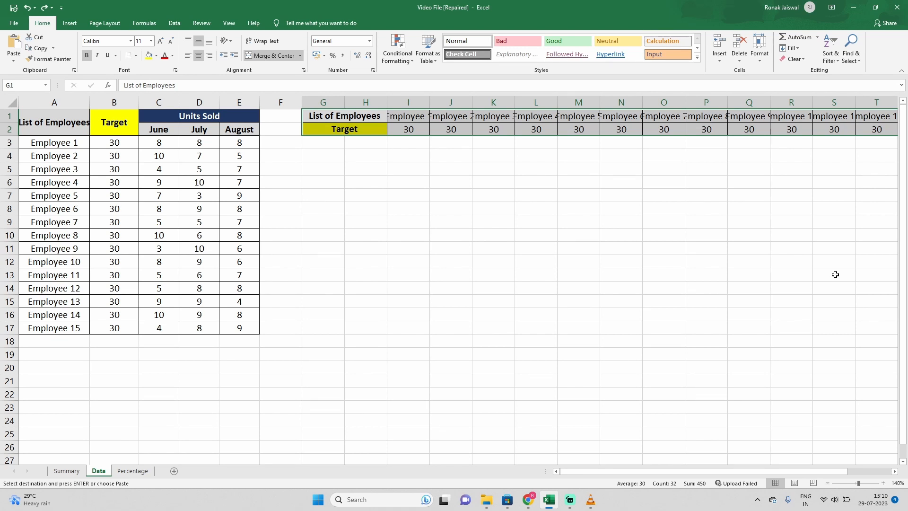
# Step: Paste Special at N1: values first, then formats, giving a second formatted sales summary
pyautogui.click(132, 471)
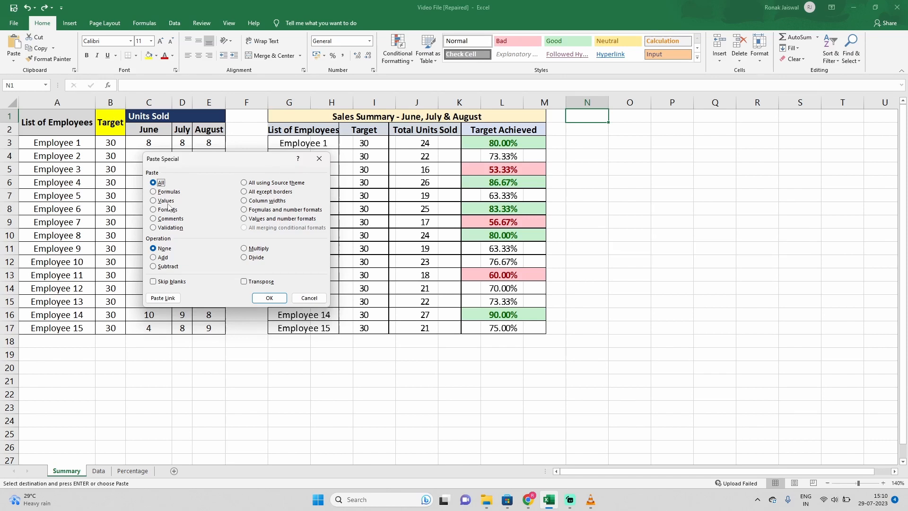
pyautogui.click(153, 201)
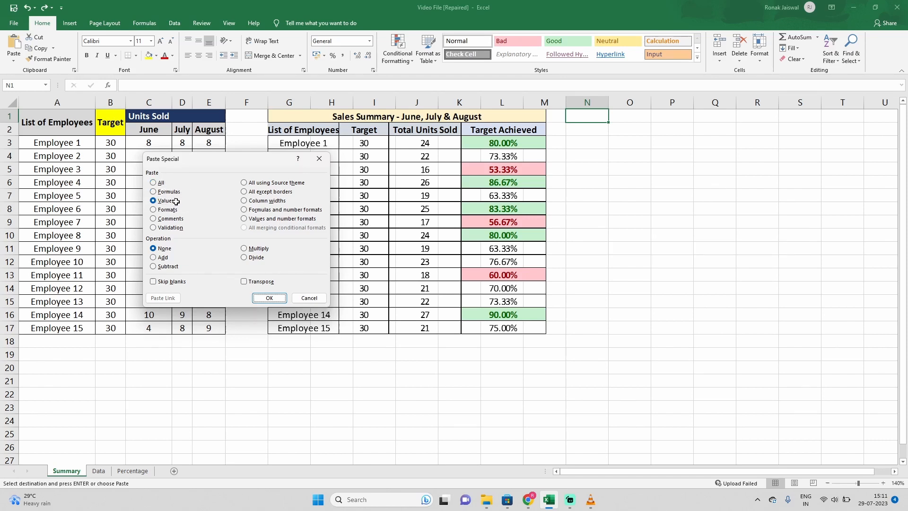
pyautogui.click(269, 298)
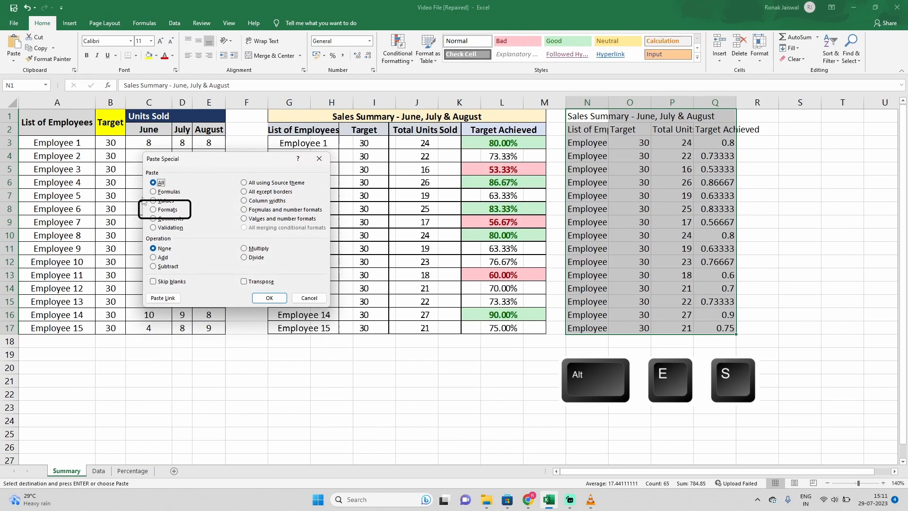
pyautogui.click(269, 298)
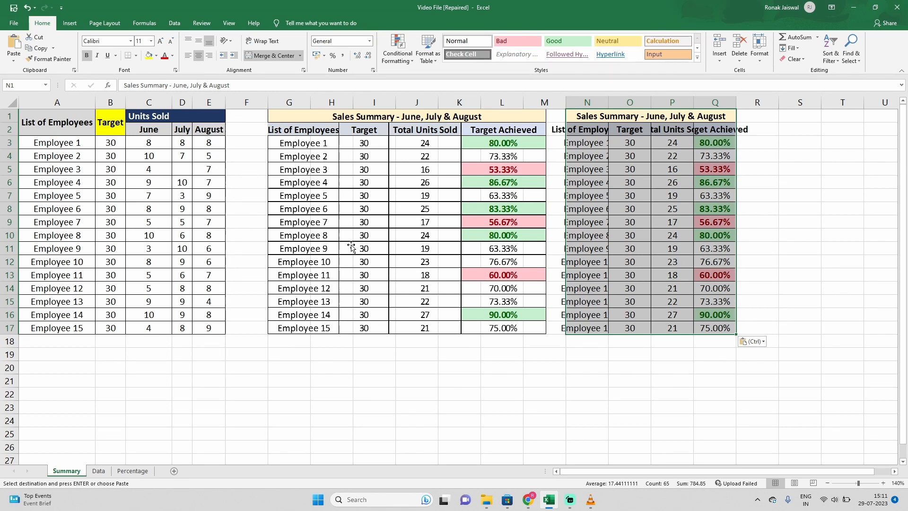
pyautogui.click(132, 471)
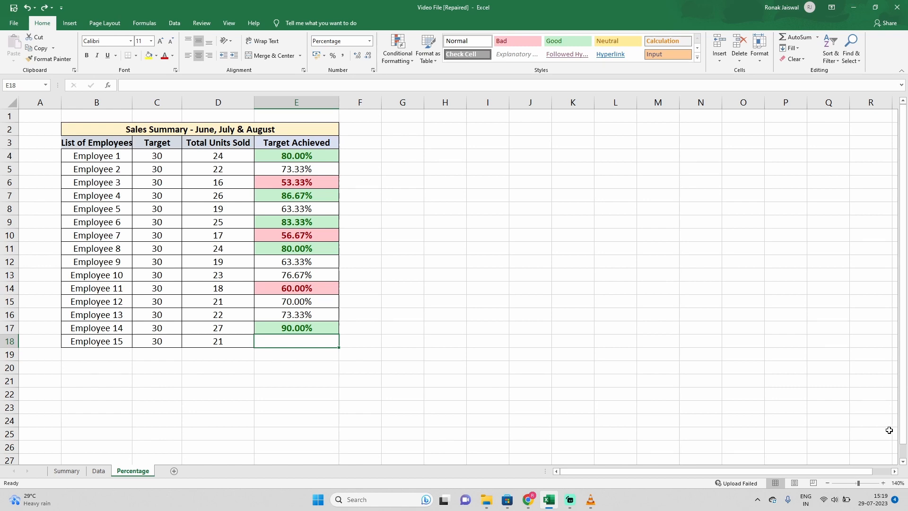
pyautogui.moveTo(249, 244)
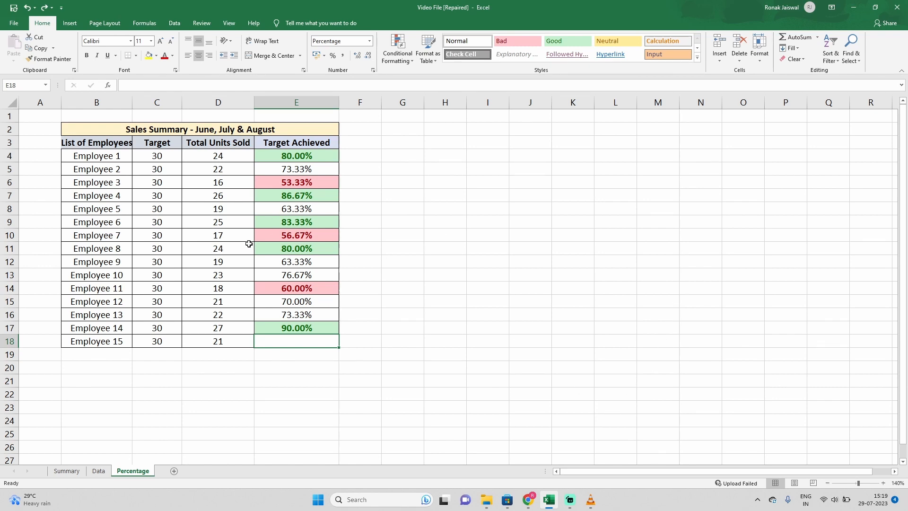
pyautogui.moveTo(254, 251)
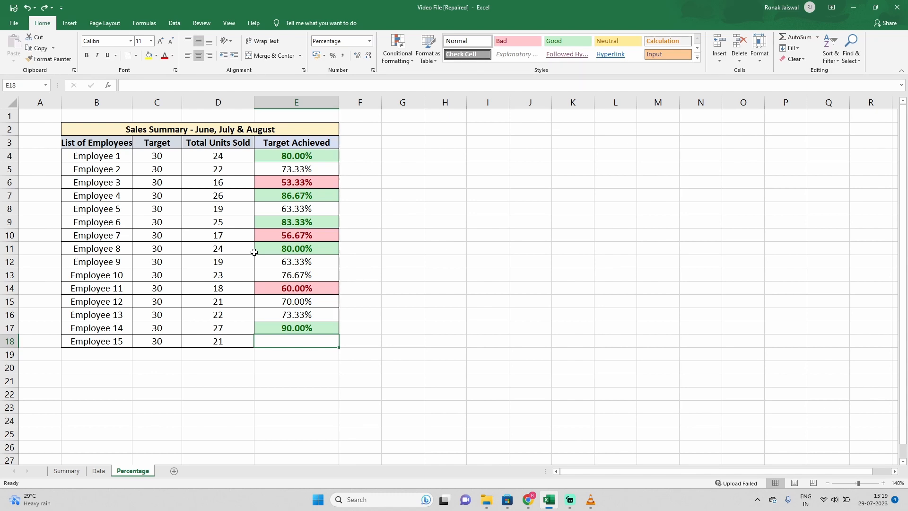
# Step: Enter 85% as Employee 15's Target Achieved, which turns the cell green
pyautogui.click(218, 248)
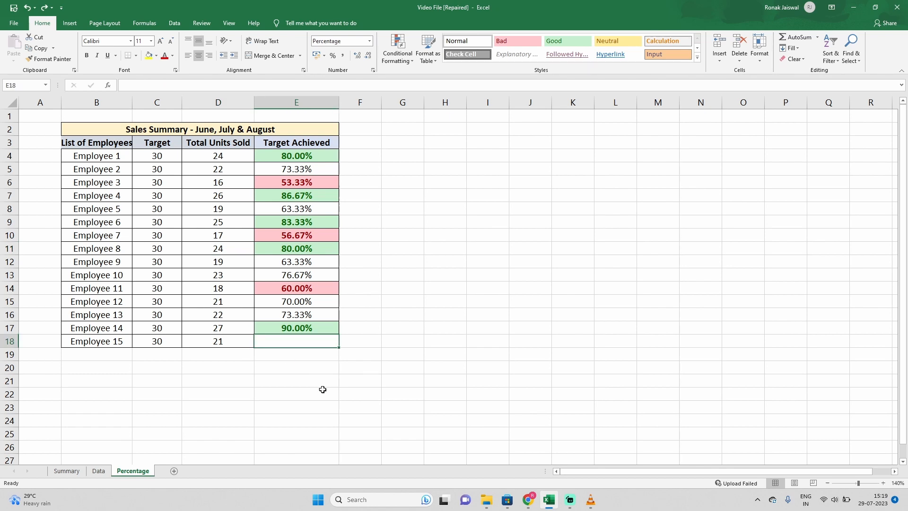
pyautogui.write('8%')
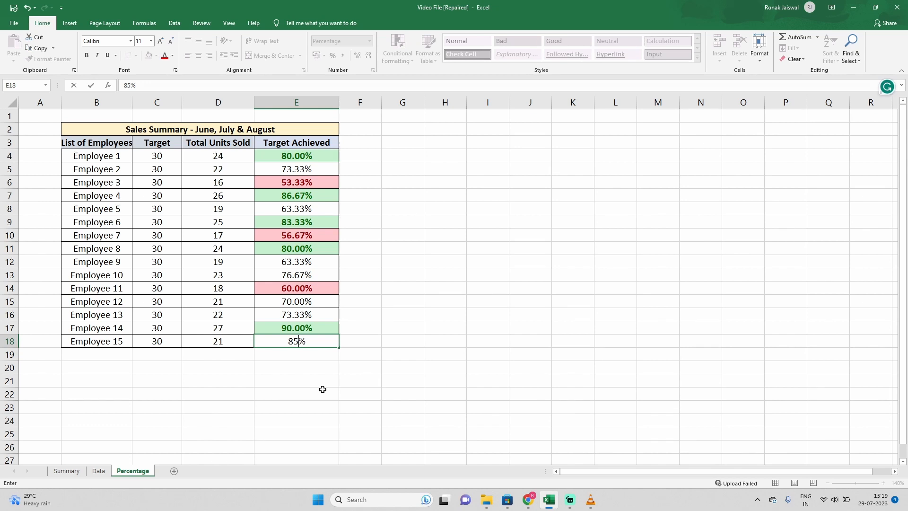
pyautogui.press('Enter')
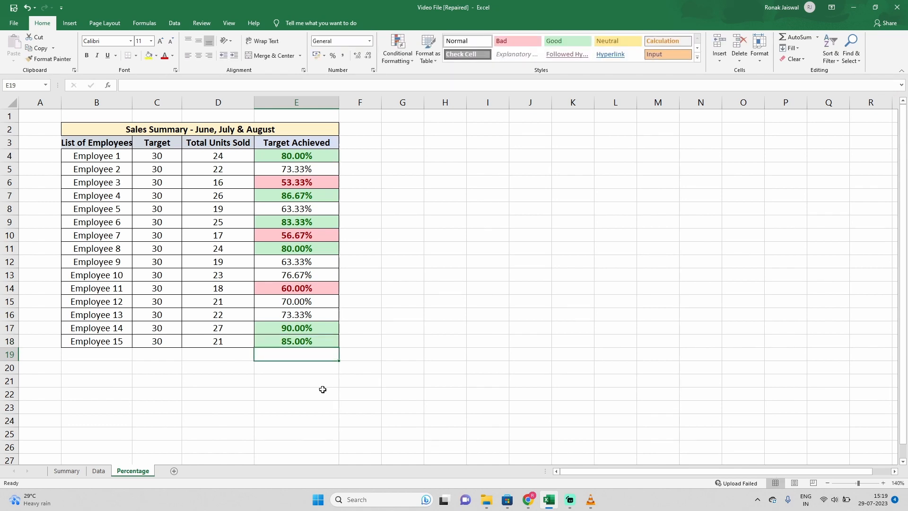